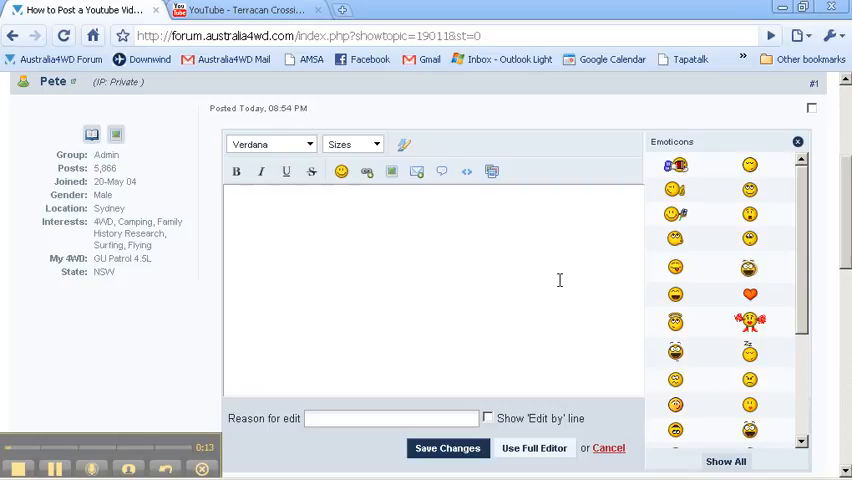
pyautogui.moveTo(458, 240)
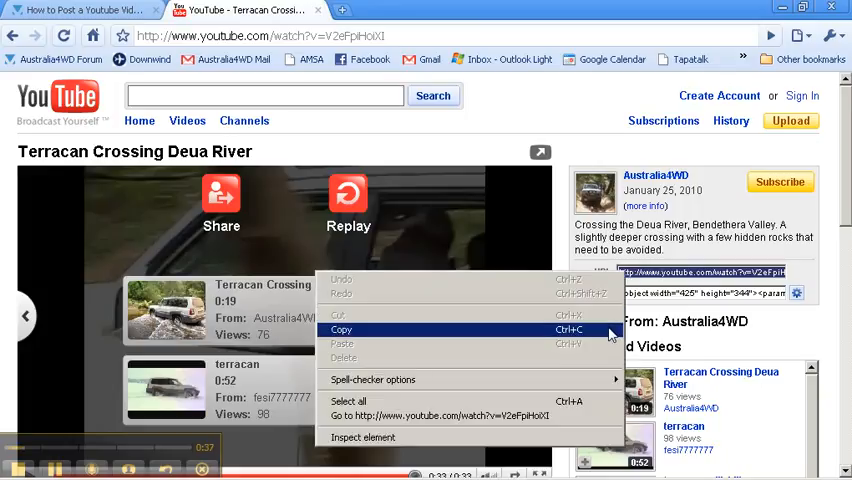
# Copy the Terracan Crossing Deua River video's YouTube address from the address bar
pyautogui.click(342, 329)
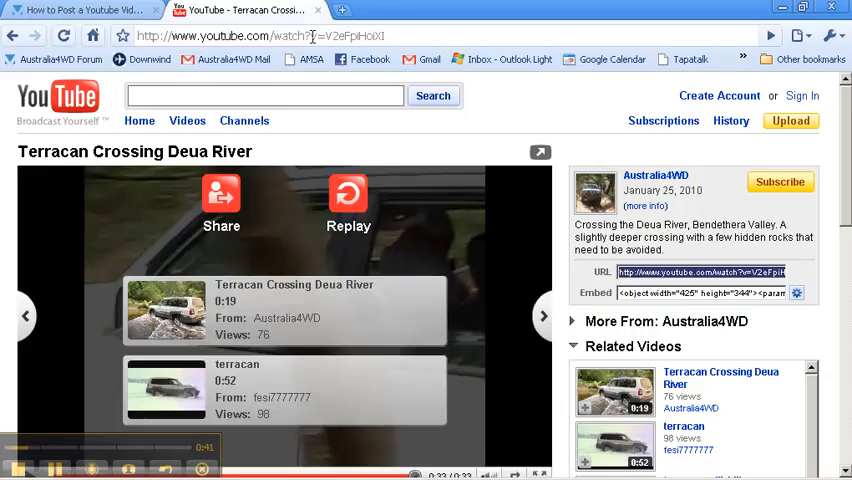
pyautogui.rightClick(250, 35)
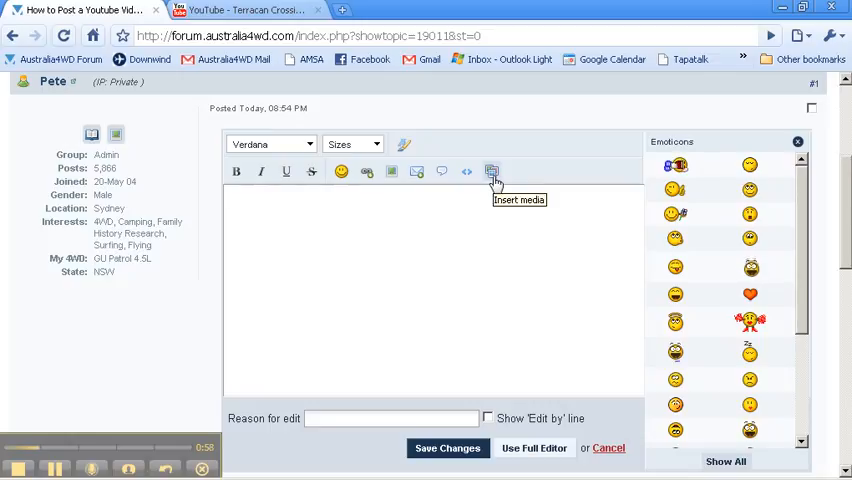
# Open the editor's Insert media box with the YouTube address in its URL field
pyautogui.click(491, 171)
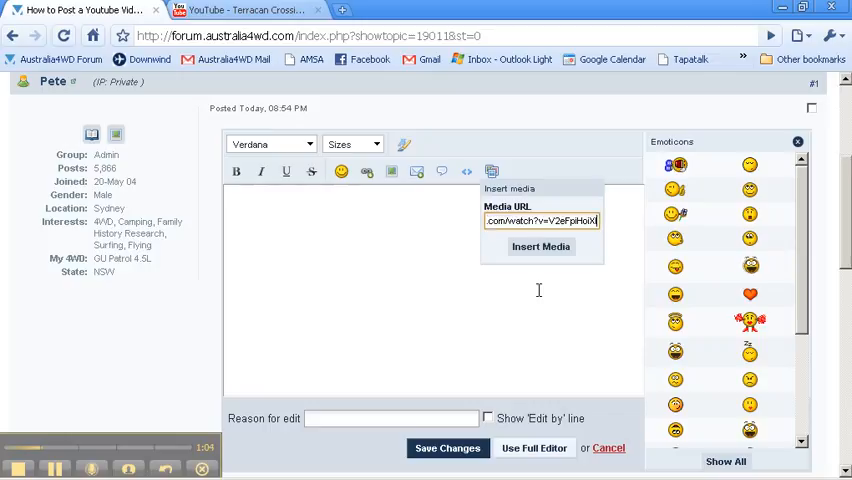
# Insert the YouTube link as a [media] tag and save the post changes
pyautogui.click(541, 247)
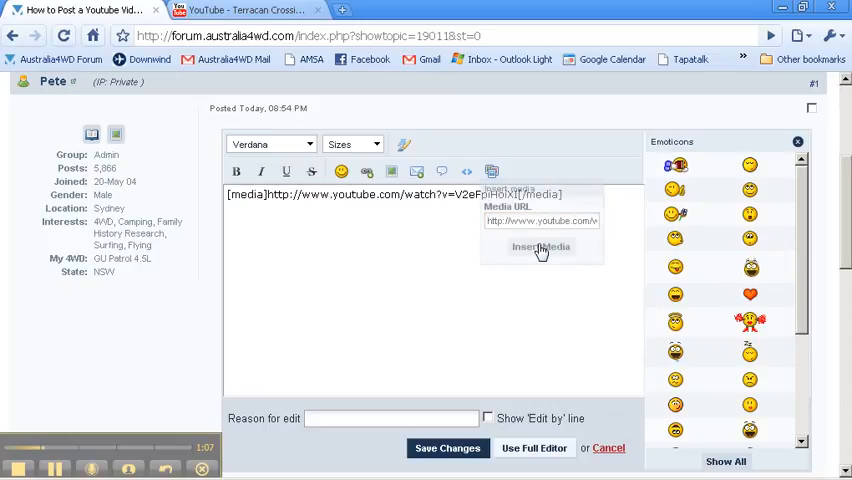
pyautogui.click(540, 247)
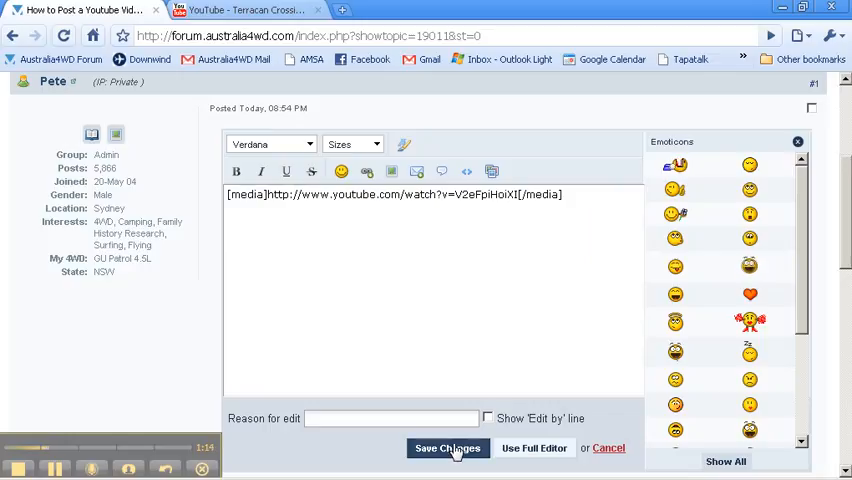
pyautogui.click(447, 448)
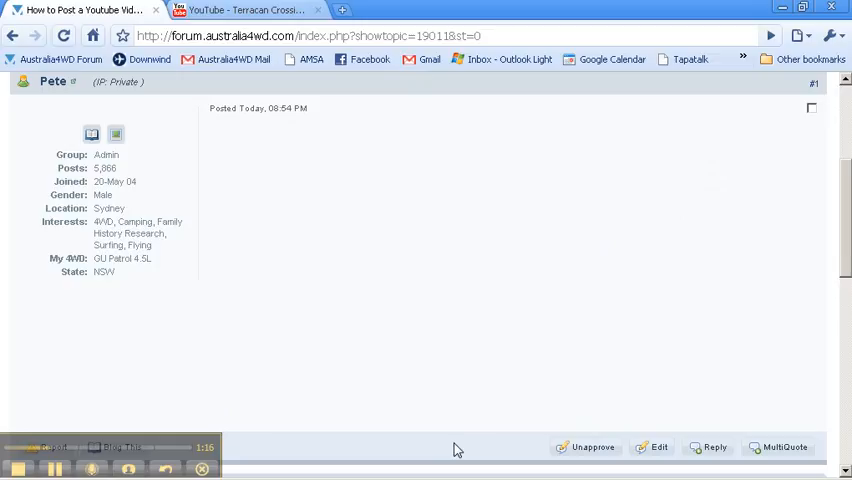